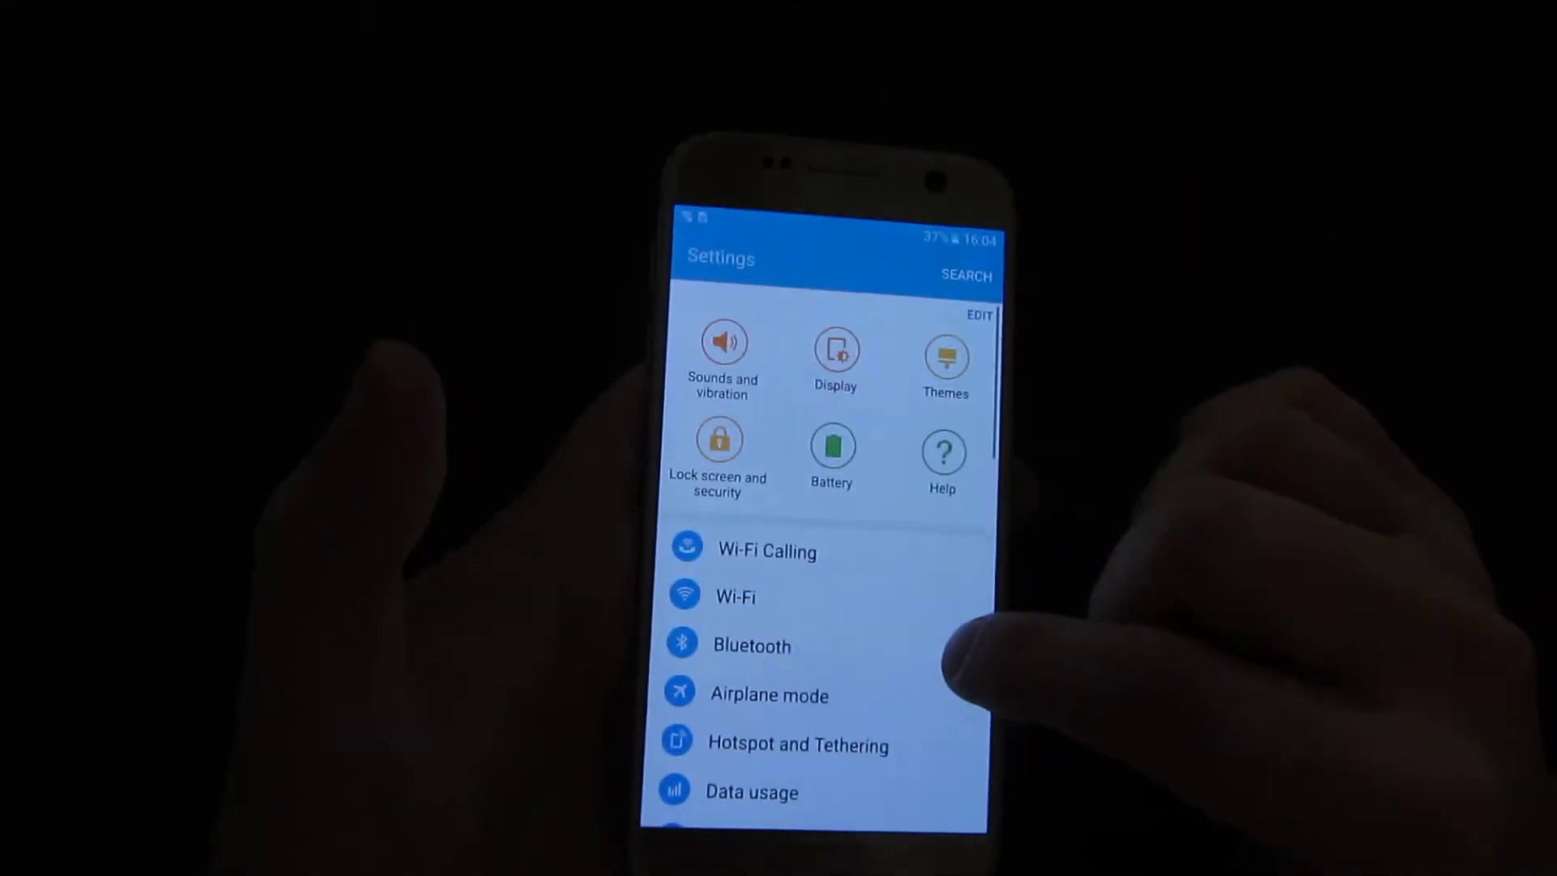
- Open Backup and reset from the Settings list and scroll down to Factory data reset
scroll(down, 3)
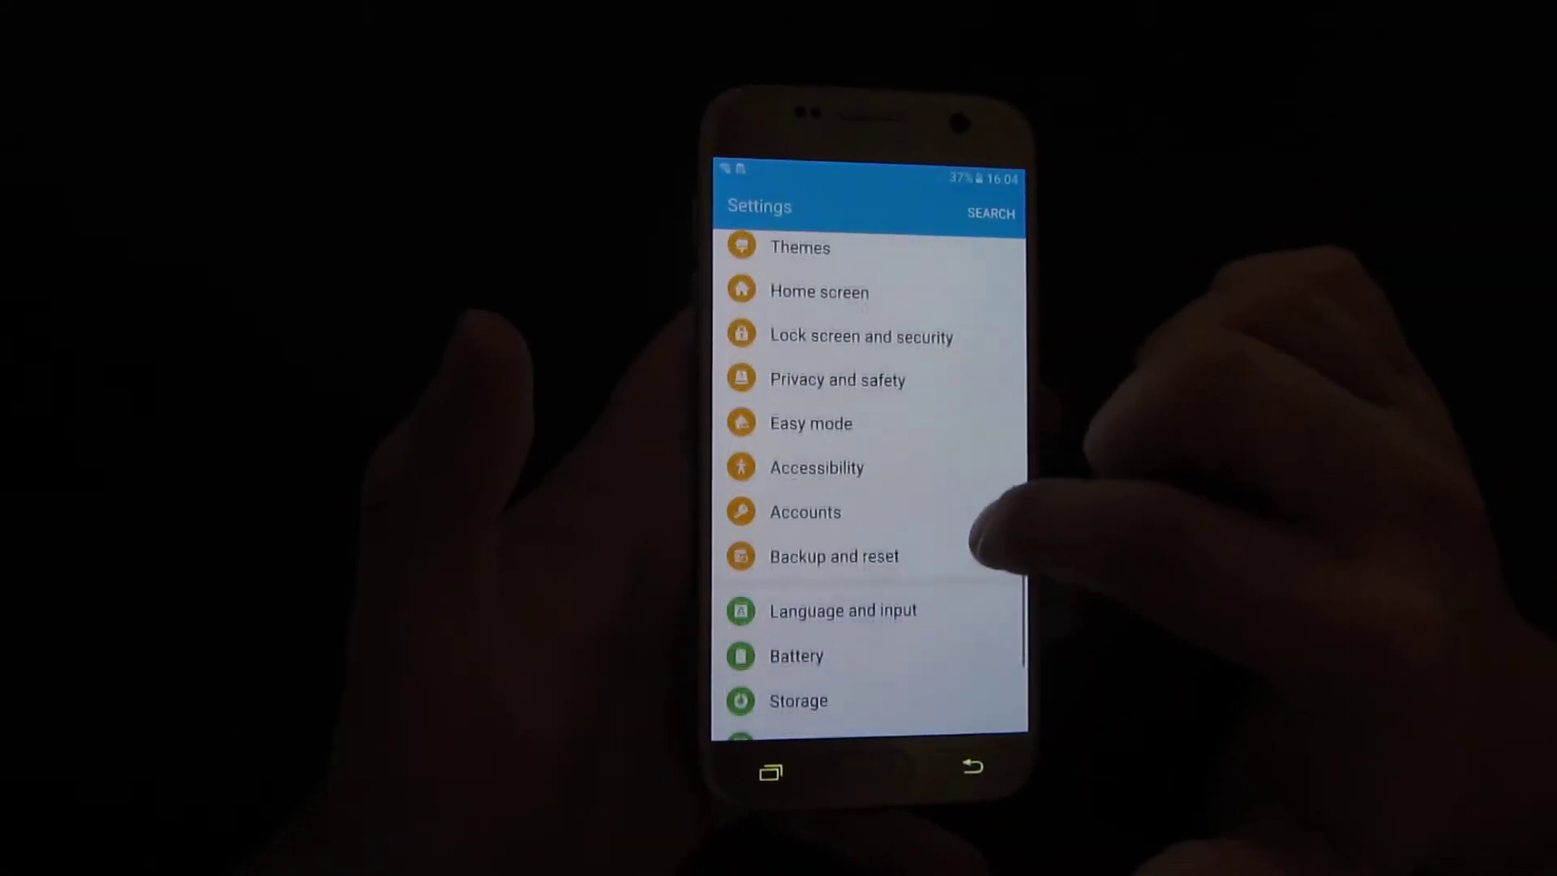
click(833, 556)
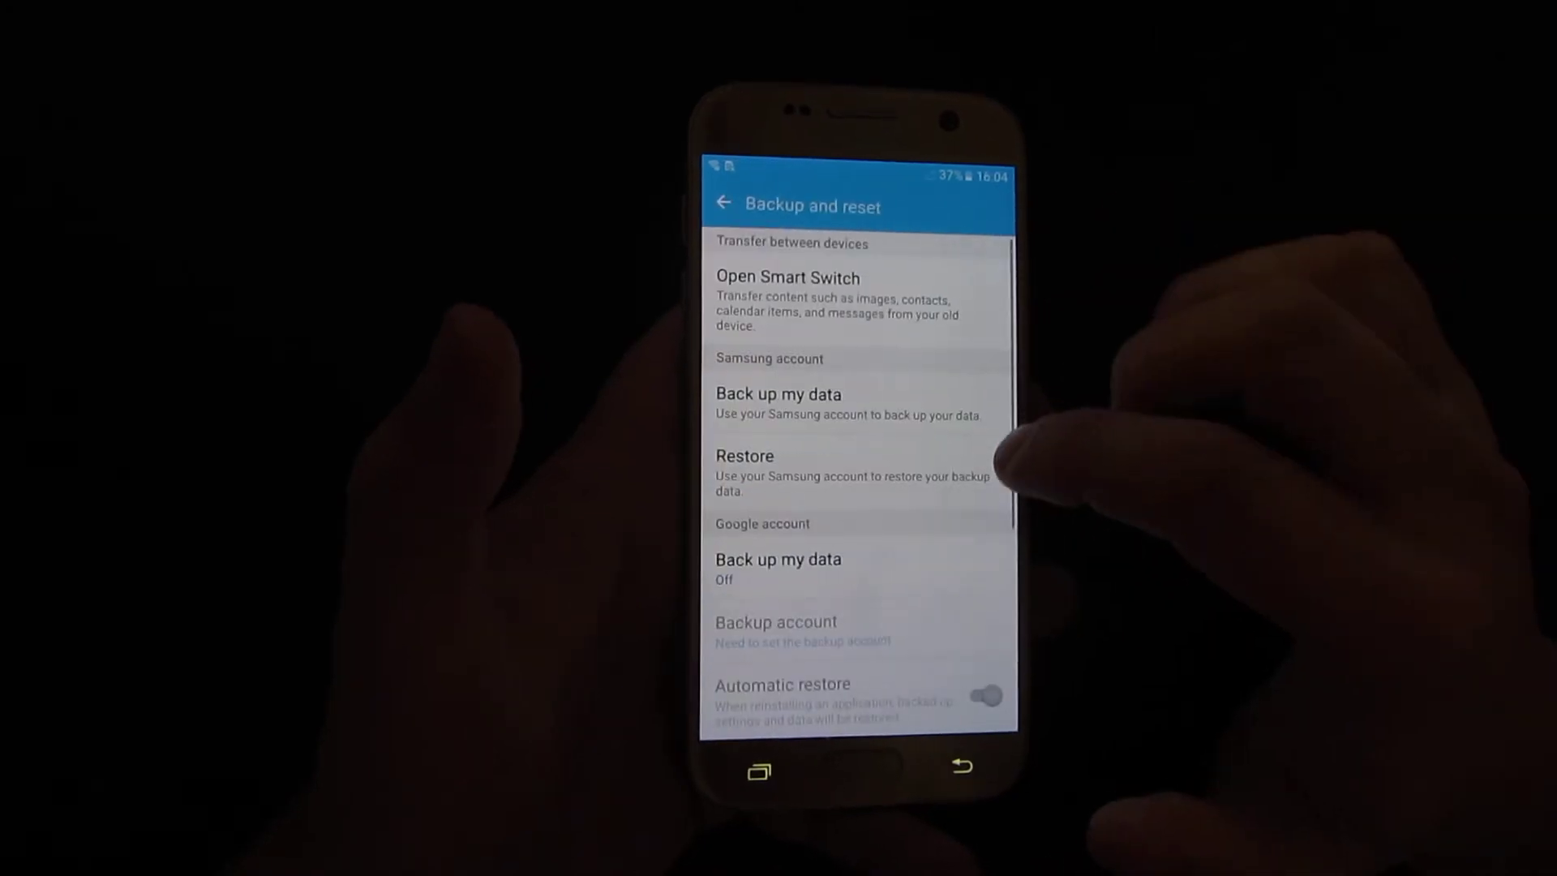
scroll(down, 3)
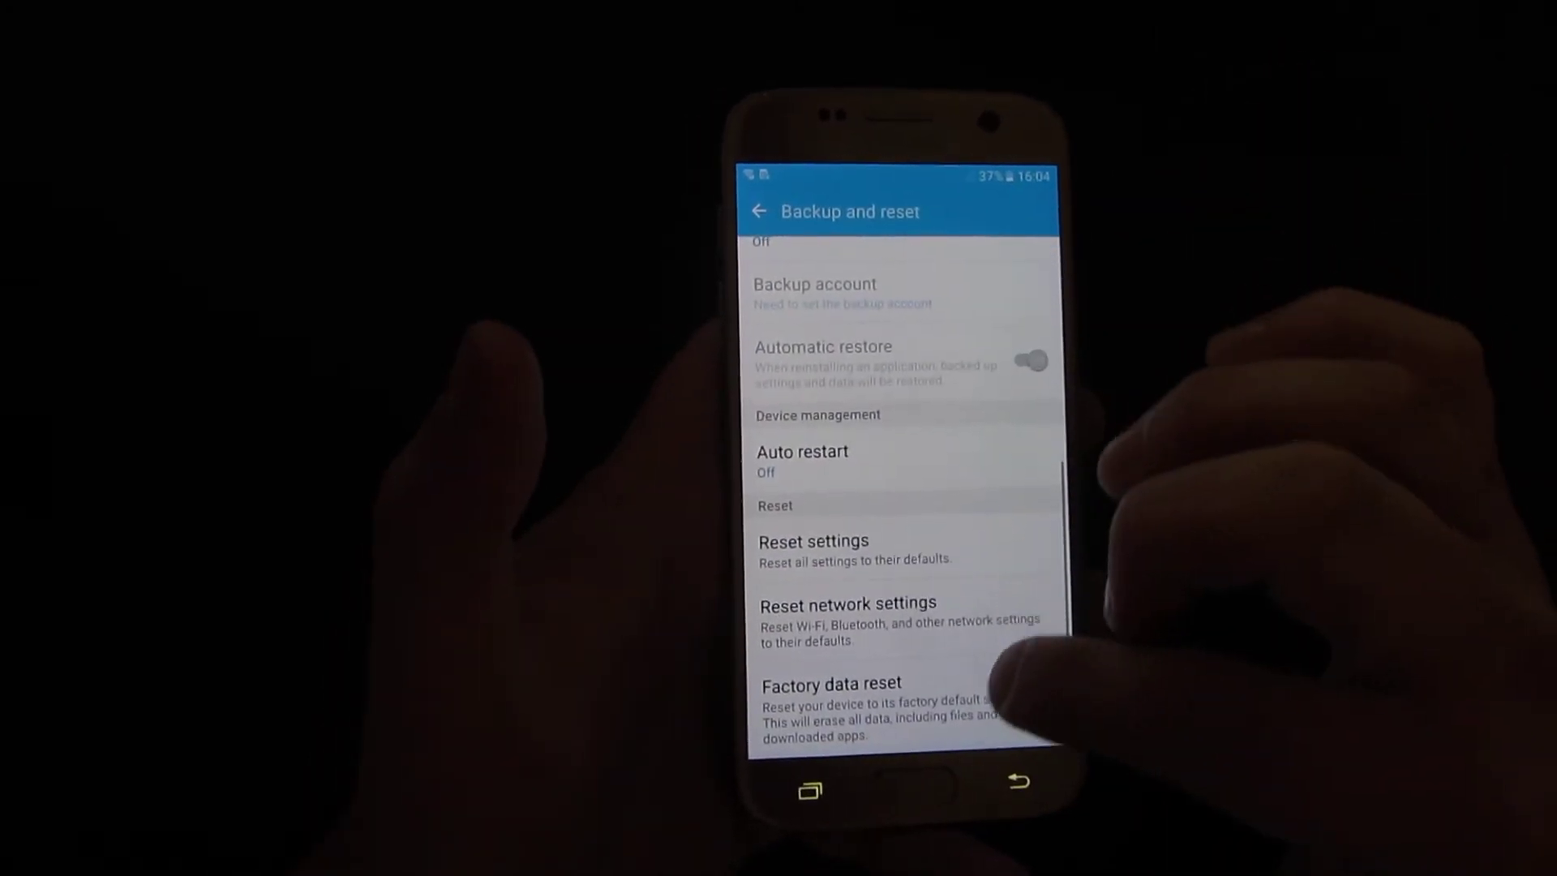